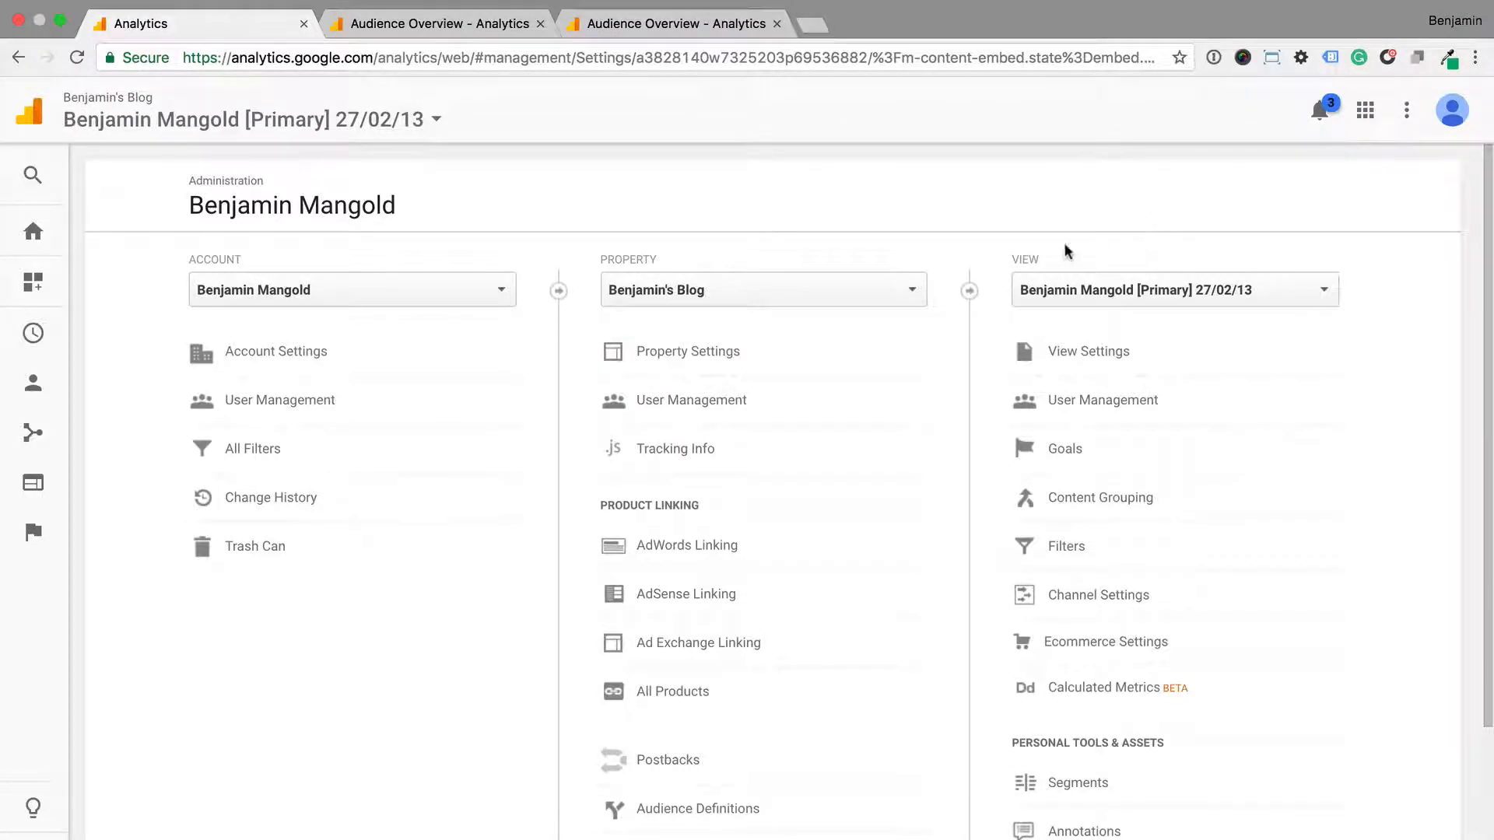
Step: Check Benjamin's Blog property settings, where Users Metric in Reporting is off, then return to Audience Overview
{"action": "left_click", "coordinate": [688, 350]}
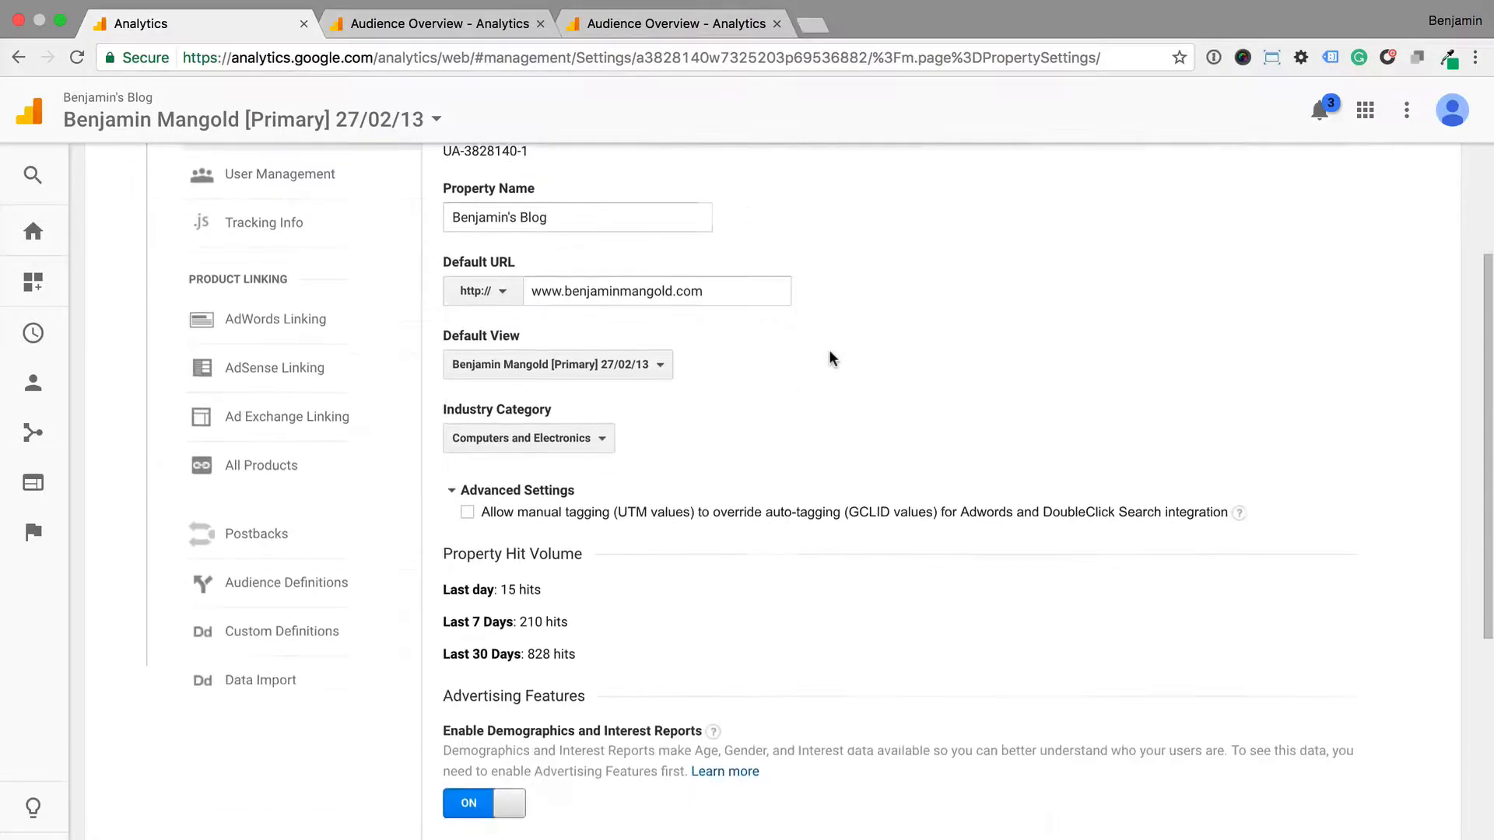
{"action": "scroll", "scroll_direction": "down", "scroll_amount": 3}
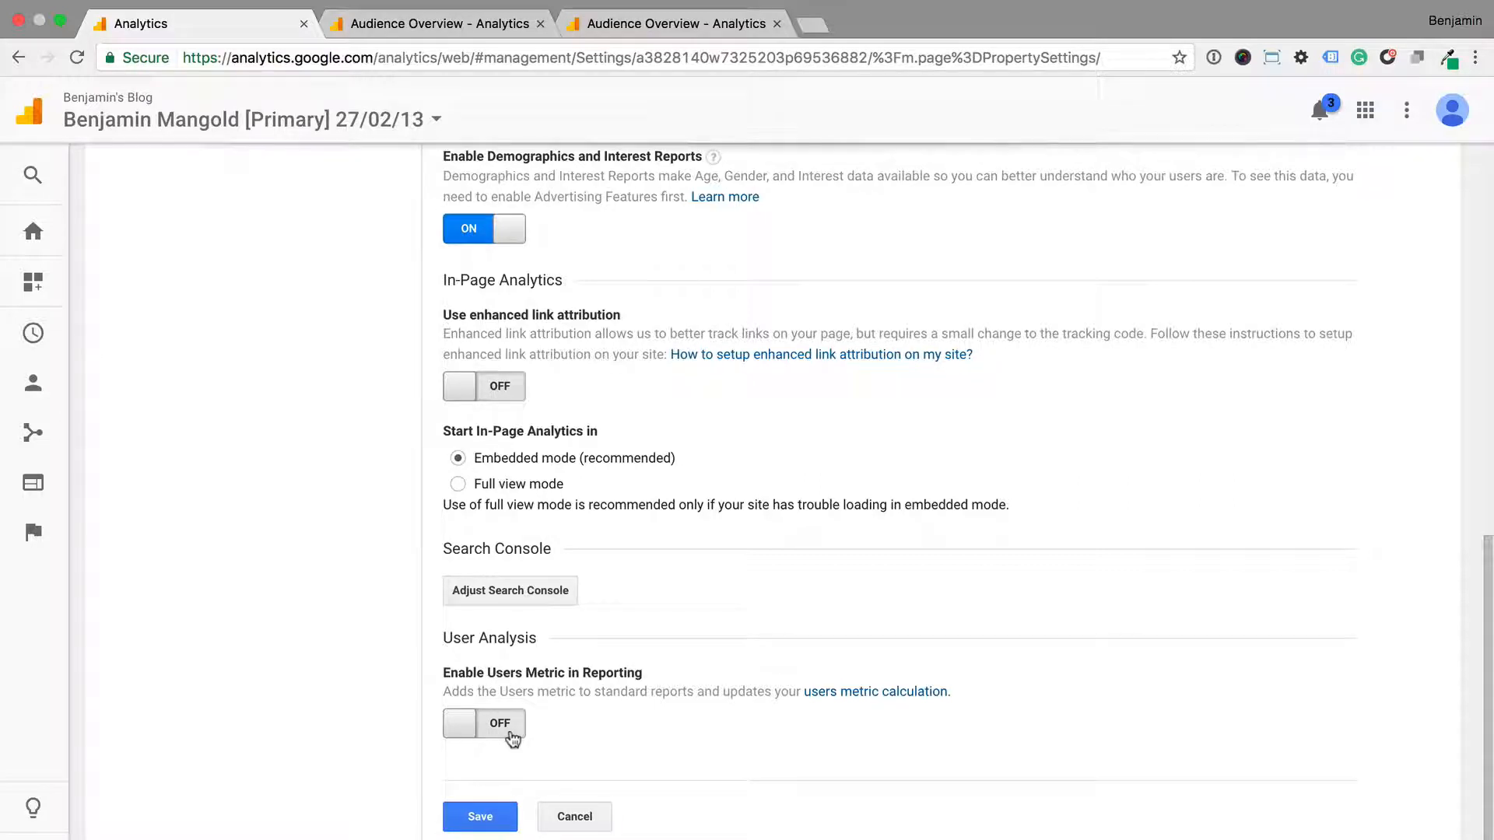
{"action": "mouse_move", "coordinate": [488, 591]}
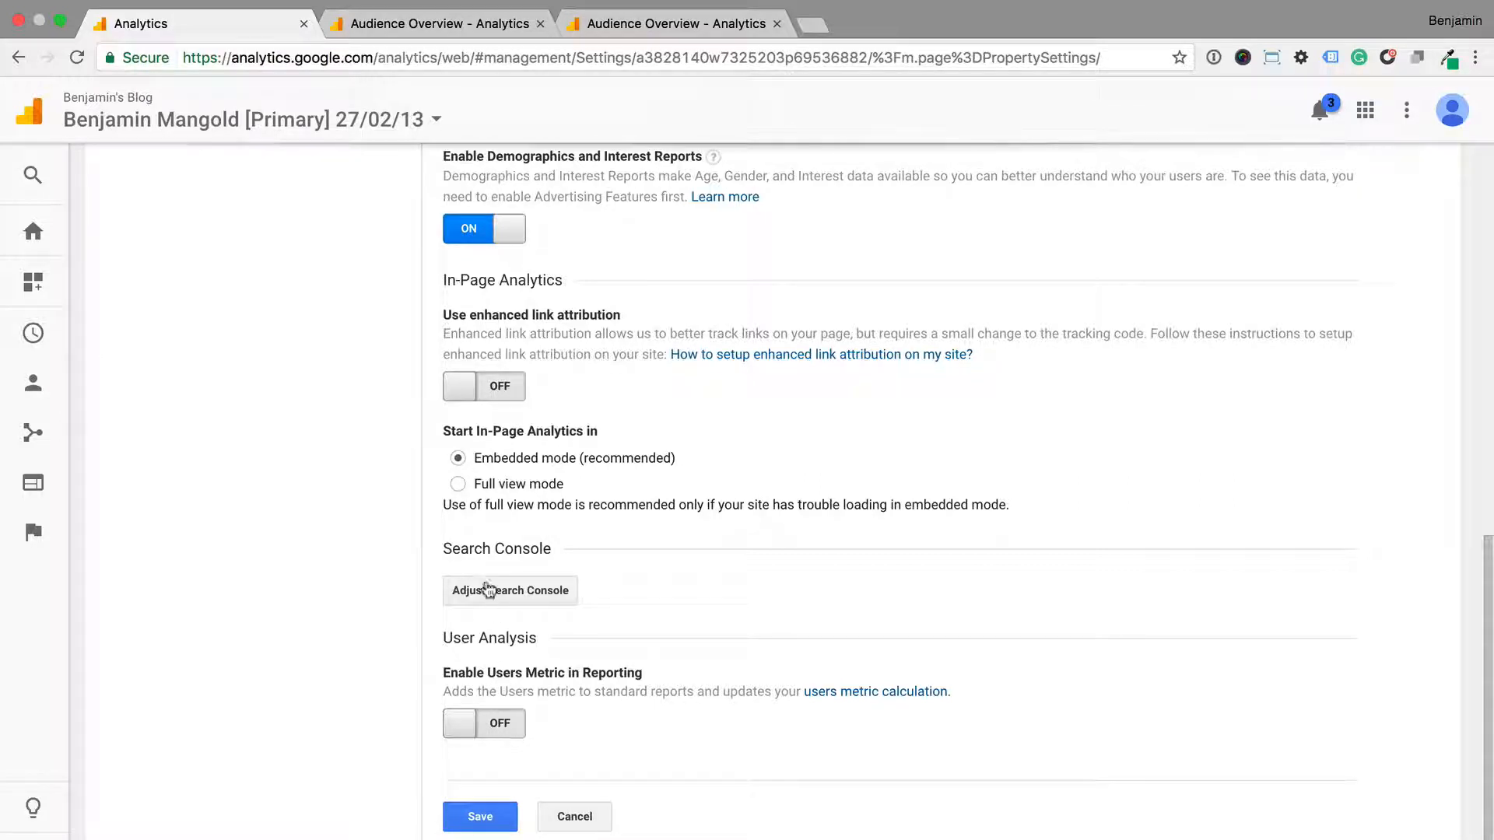
{"action": "left_click", "coordinate": [433, 23]}
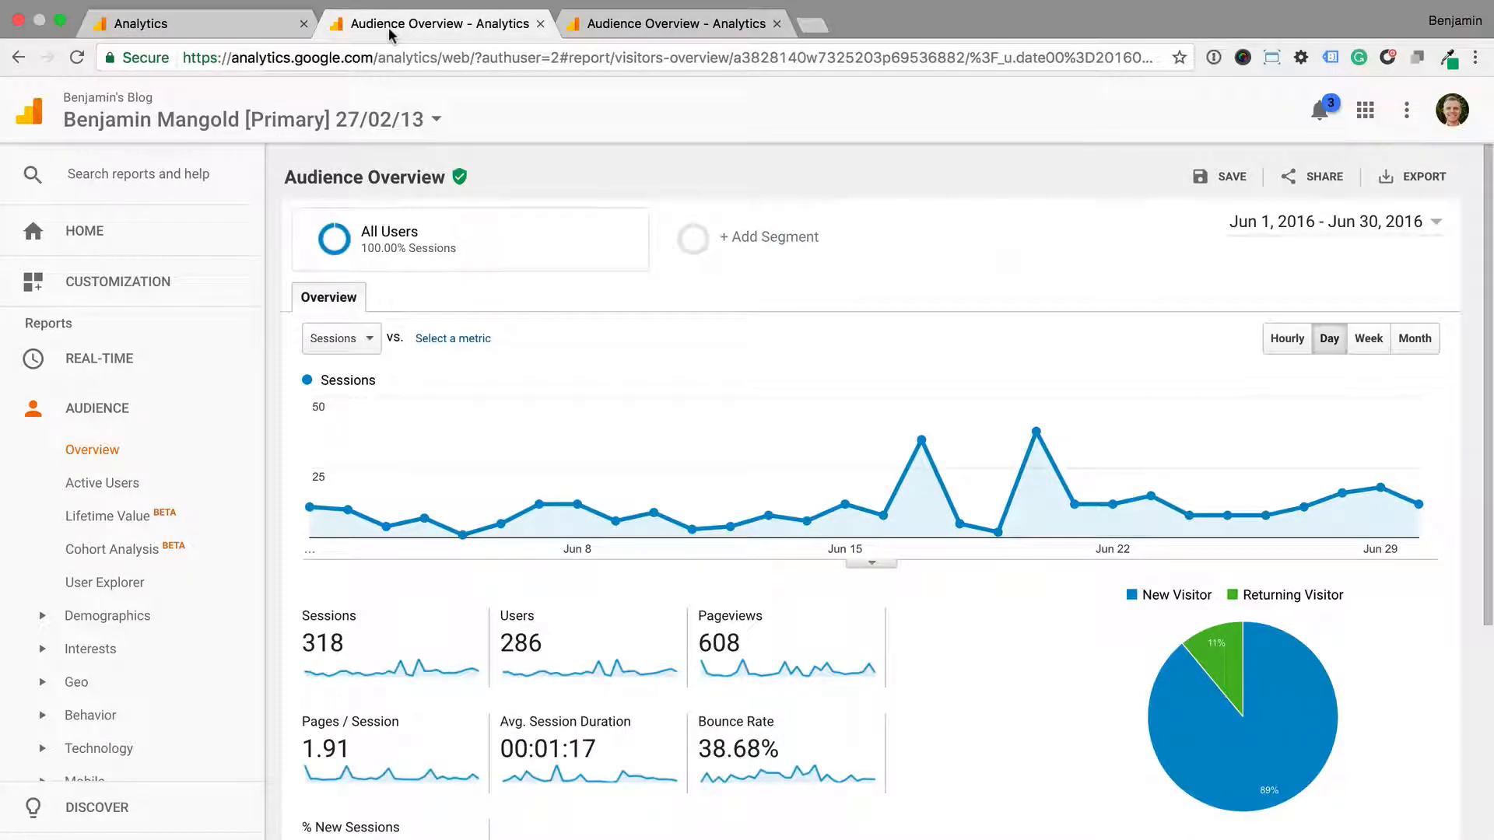
{"action": "mouse_move", "coordinate": [462, 535]}
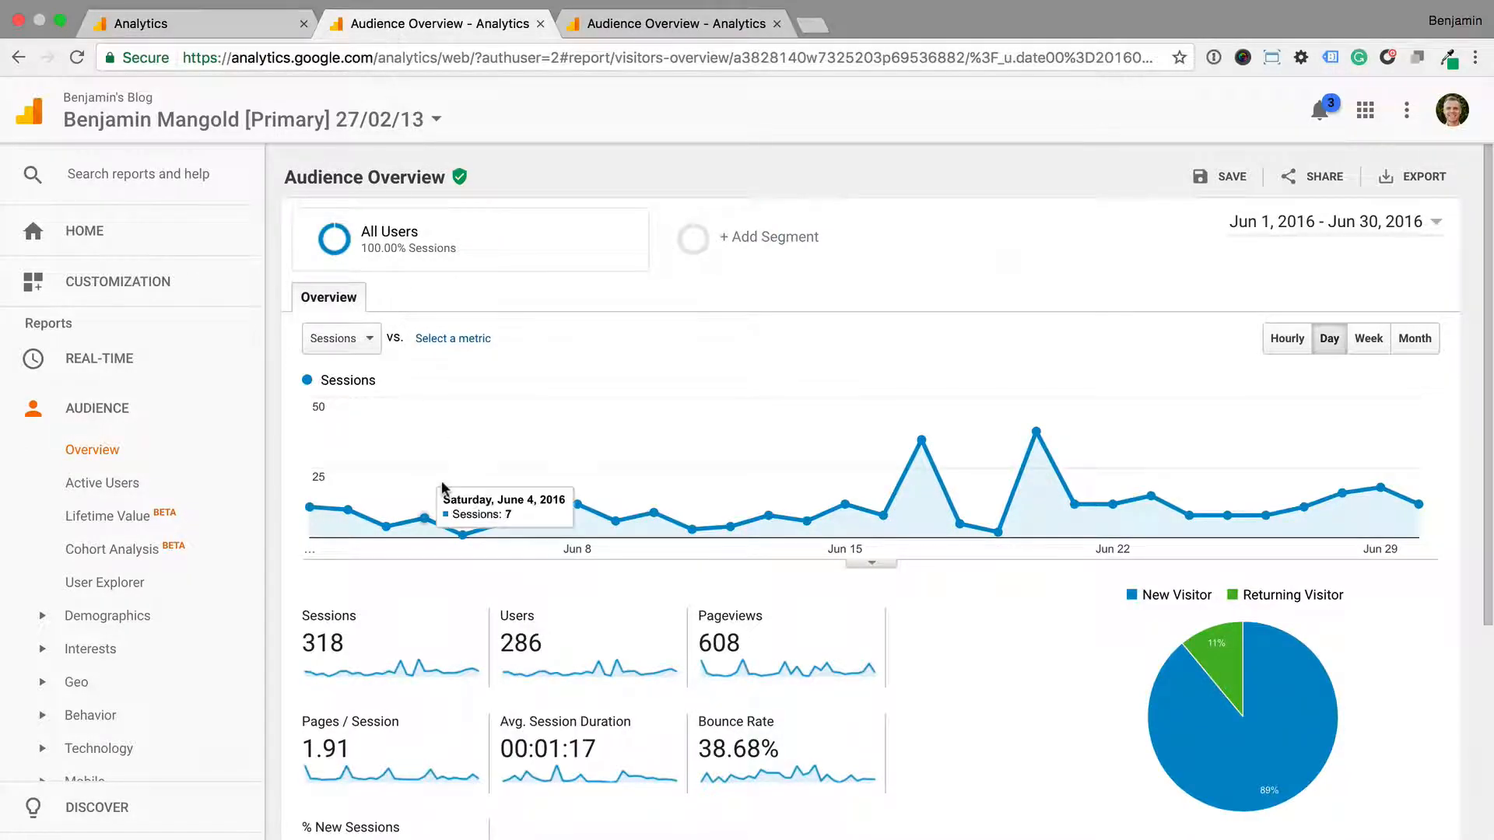
{"action": "mouse_move", "coordinate": [436, 635]}
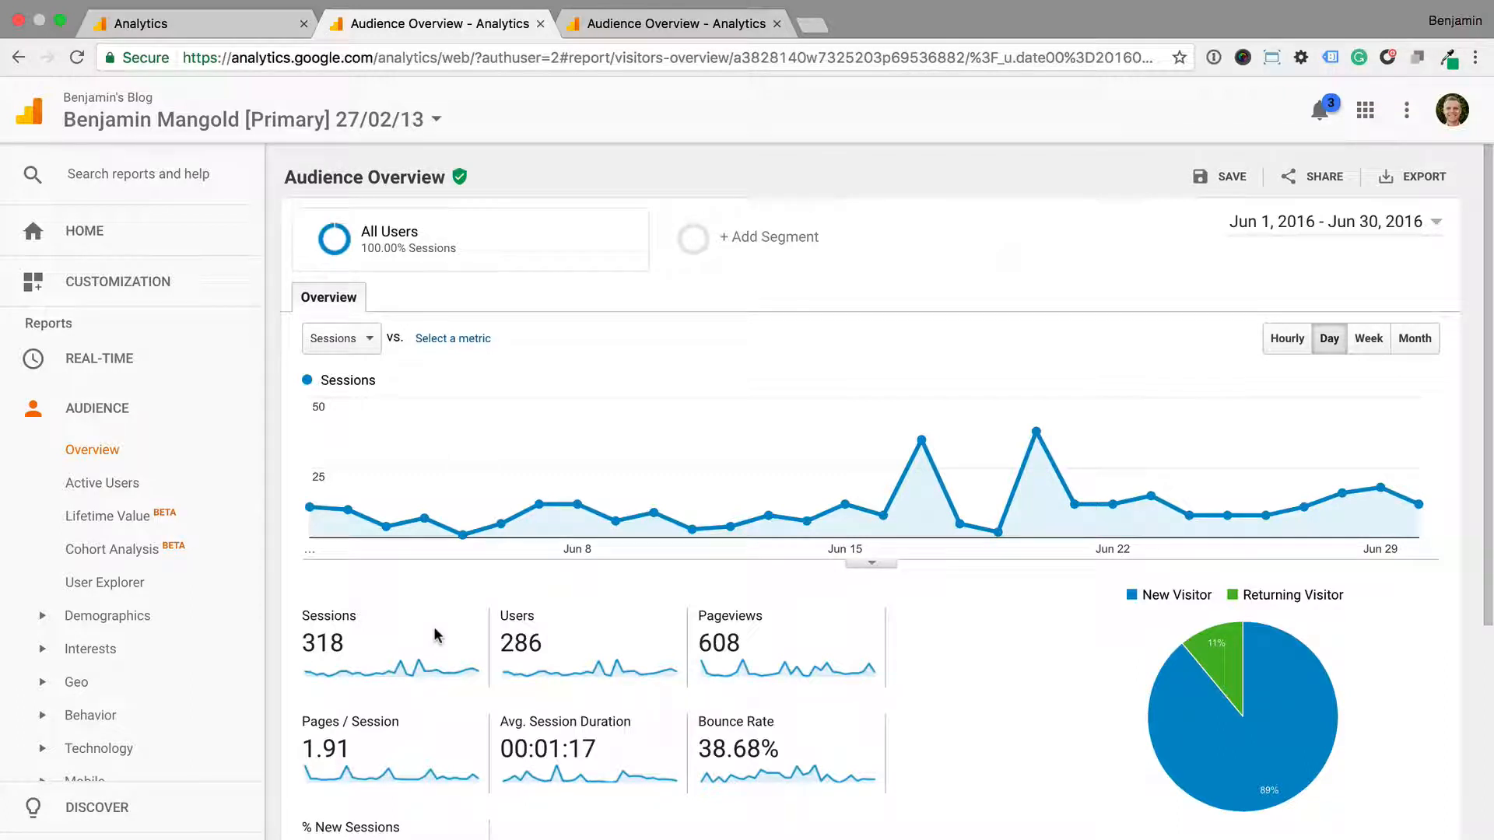
{"action": "mouse_move", "coordinate": [435, 746]}
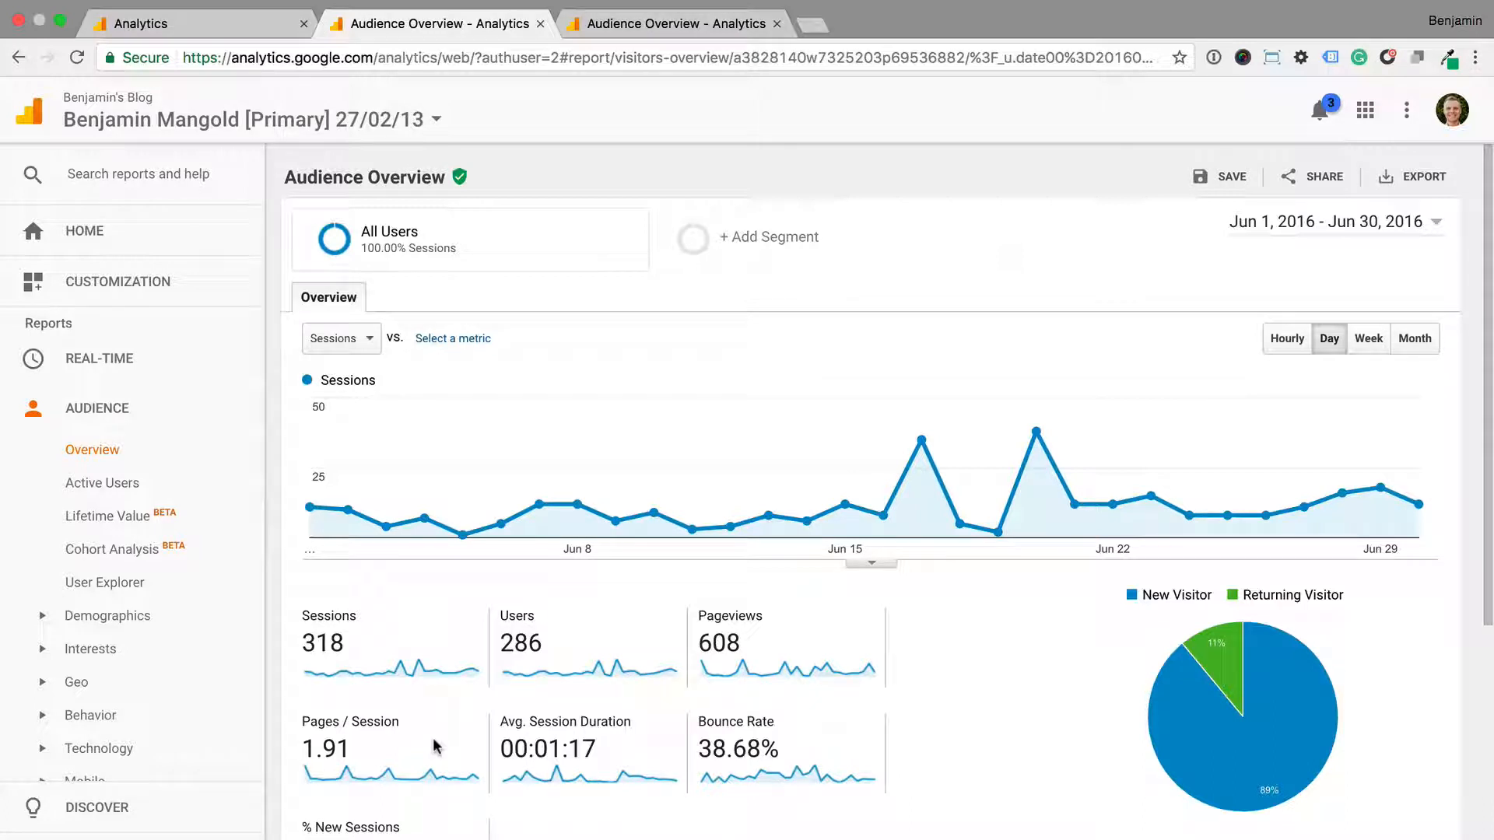
{"action": "mouse_move", "coordinate": [579, 381]}
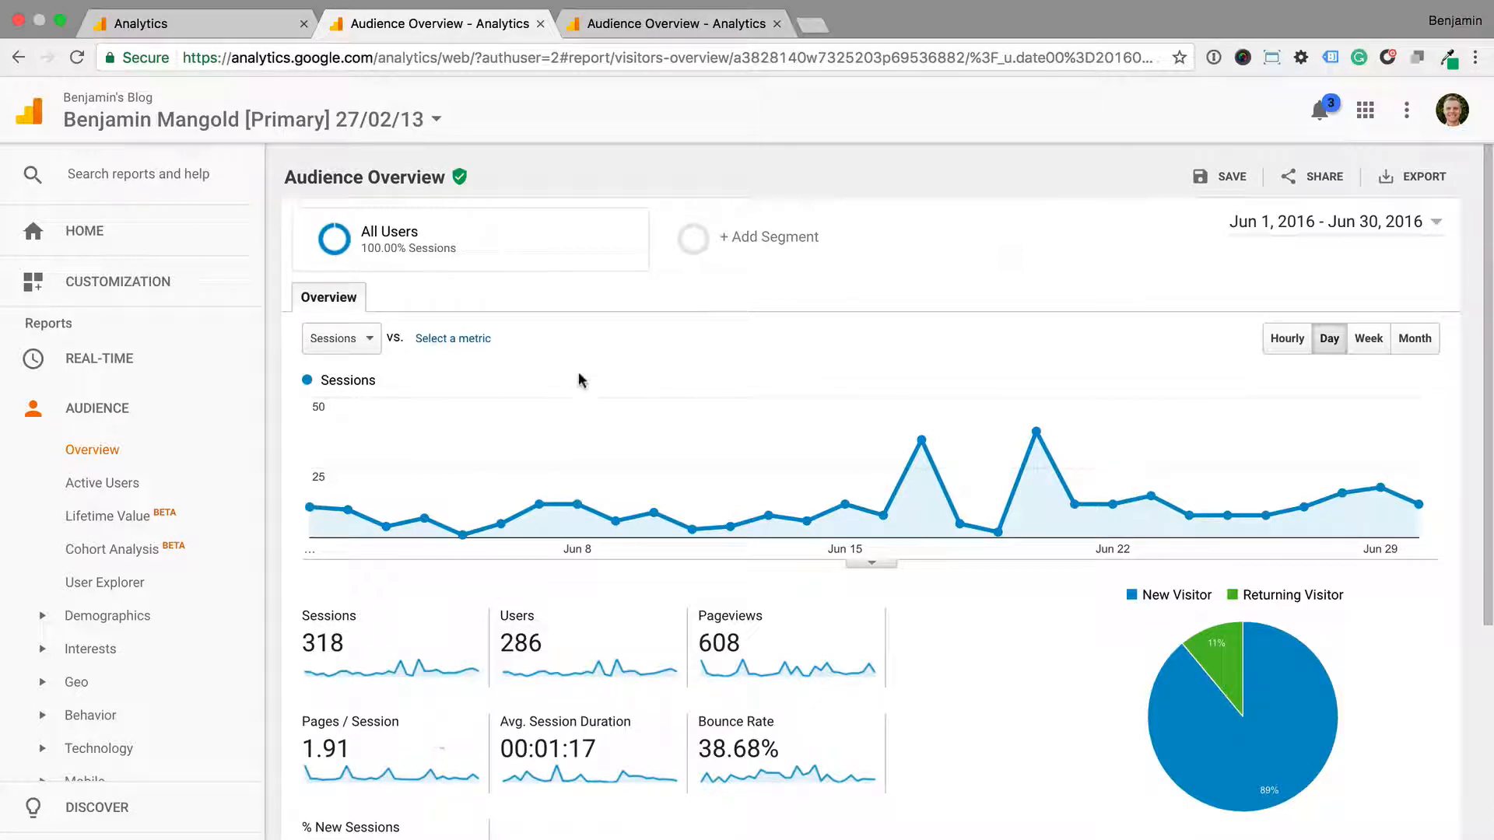
Step: Show the Google Merchandise Store's June 2017 Audience Overview with Users, New Users and Sessions per User
{"action": "left_click", "coordinate": [664, 23]}
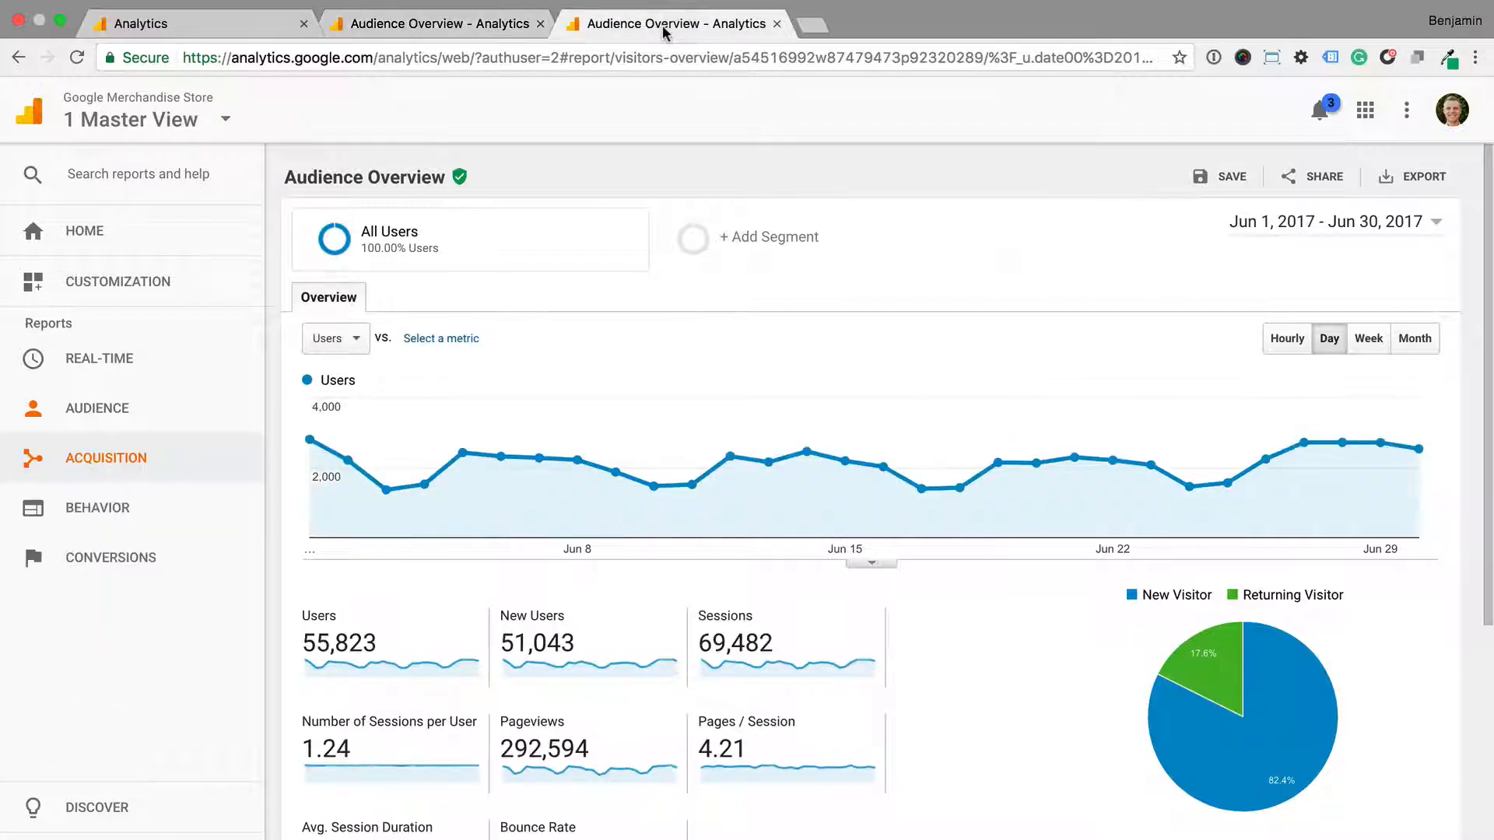
{"action": "mouse_move", "coordinate": [539, 345]}
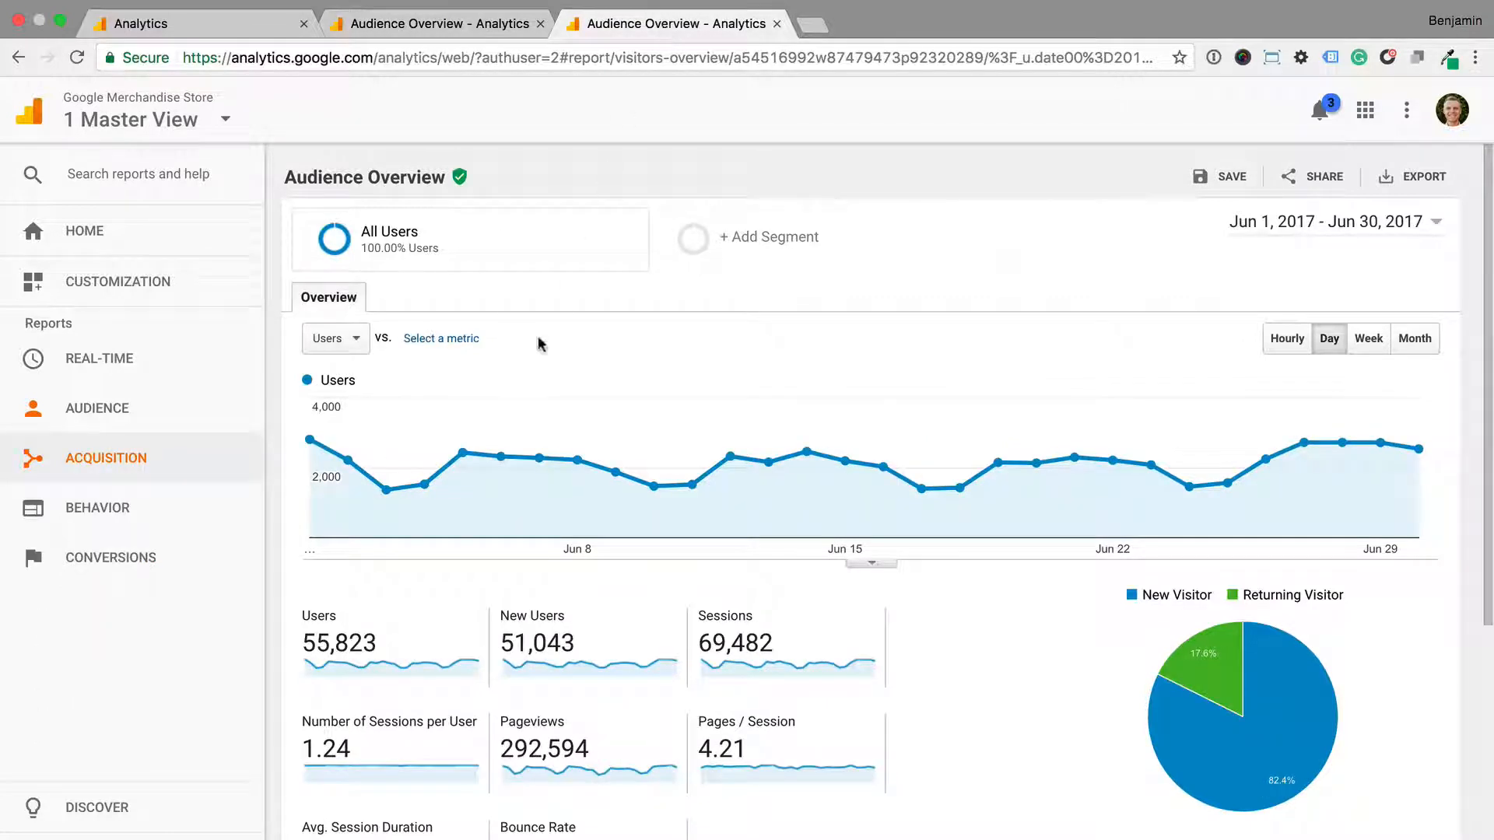
{"action": "mouse_move", "coordinate": [446, 636]}
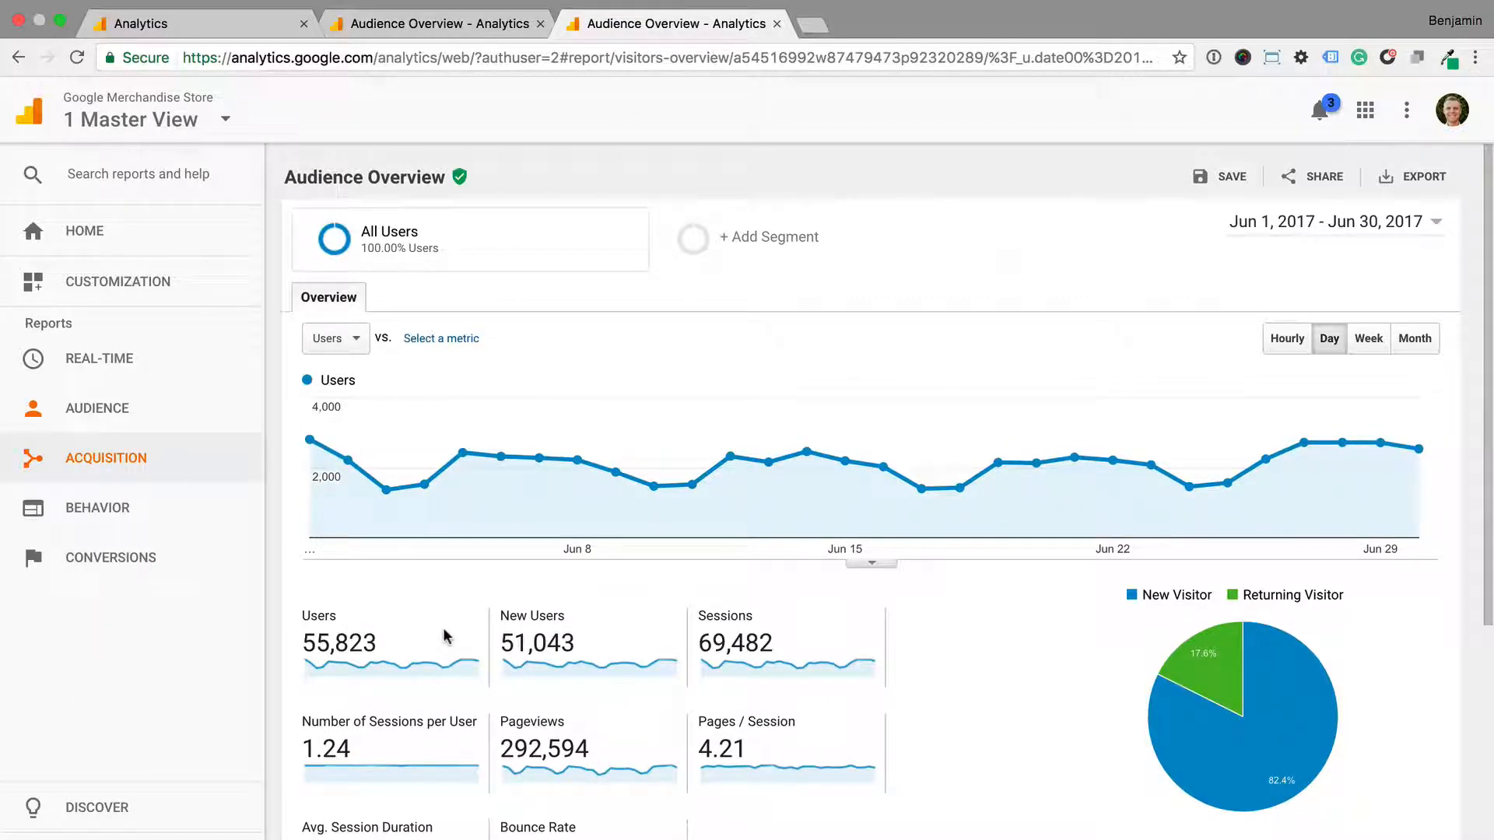
{"action": "mouse_move", "coordinate": [433, 725]}
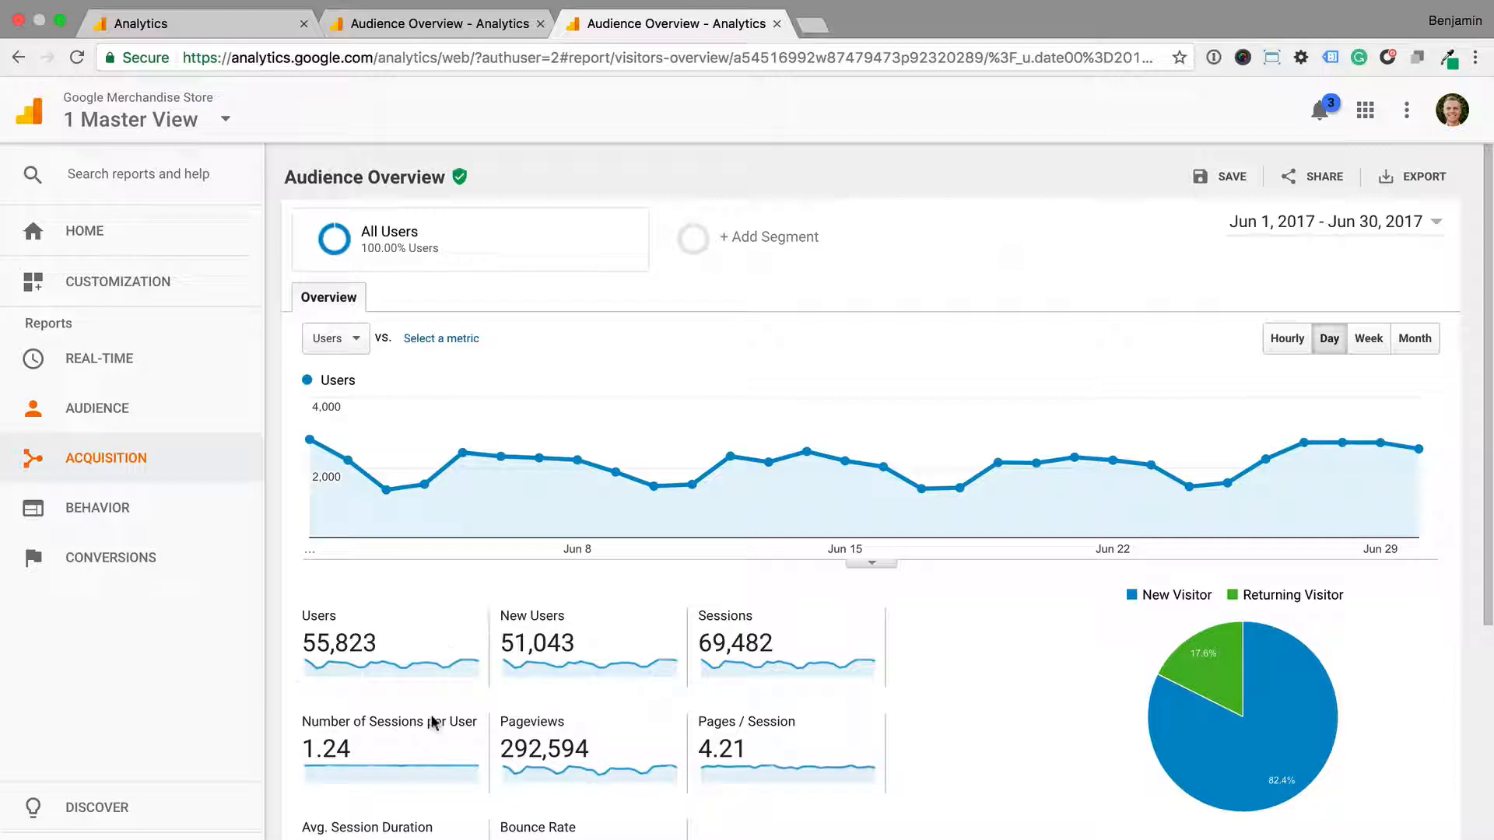
{"action": "mouse_move", "coordinate": [431, 752]}
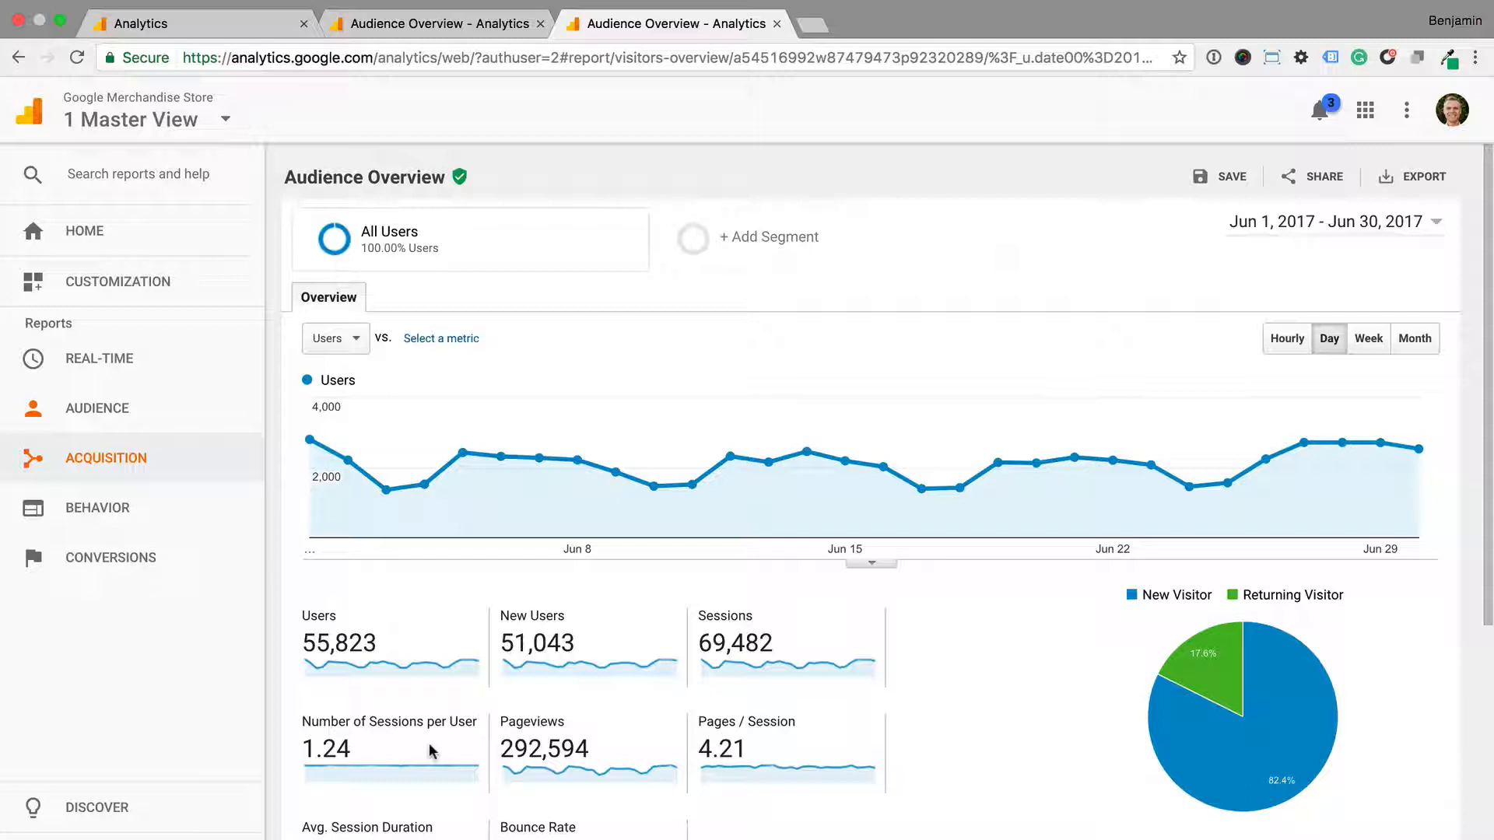
{"action": "mouse_move", "coordinate": [619, 742]}
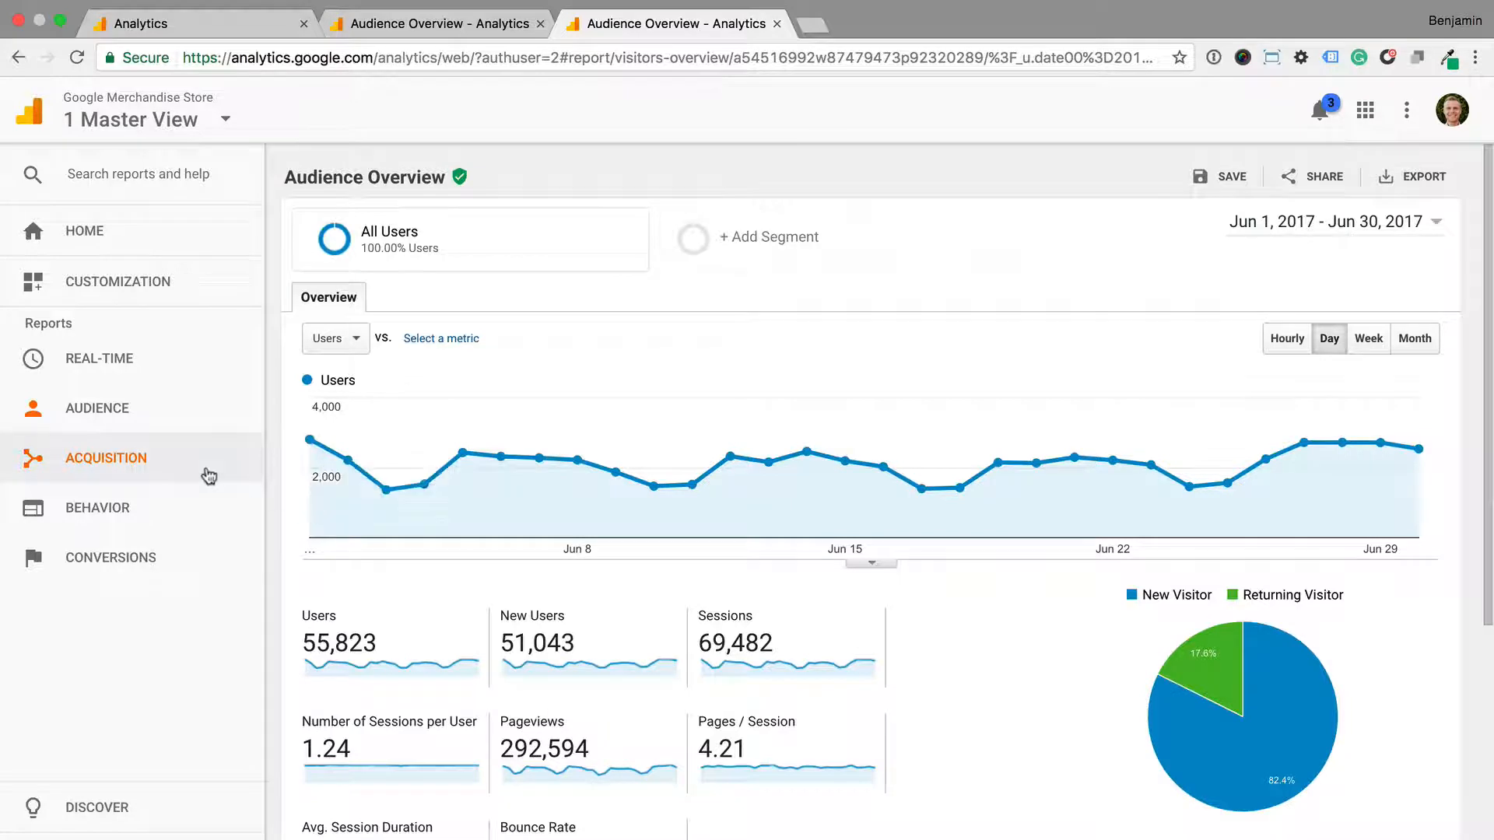
Step: Open Acquisition > All Traffic > Channels and view the per-channel users and sessions table
{"action": "left_click", "coordinate": [106, 458]}
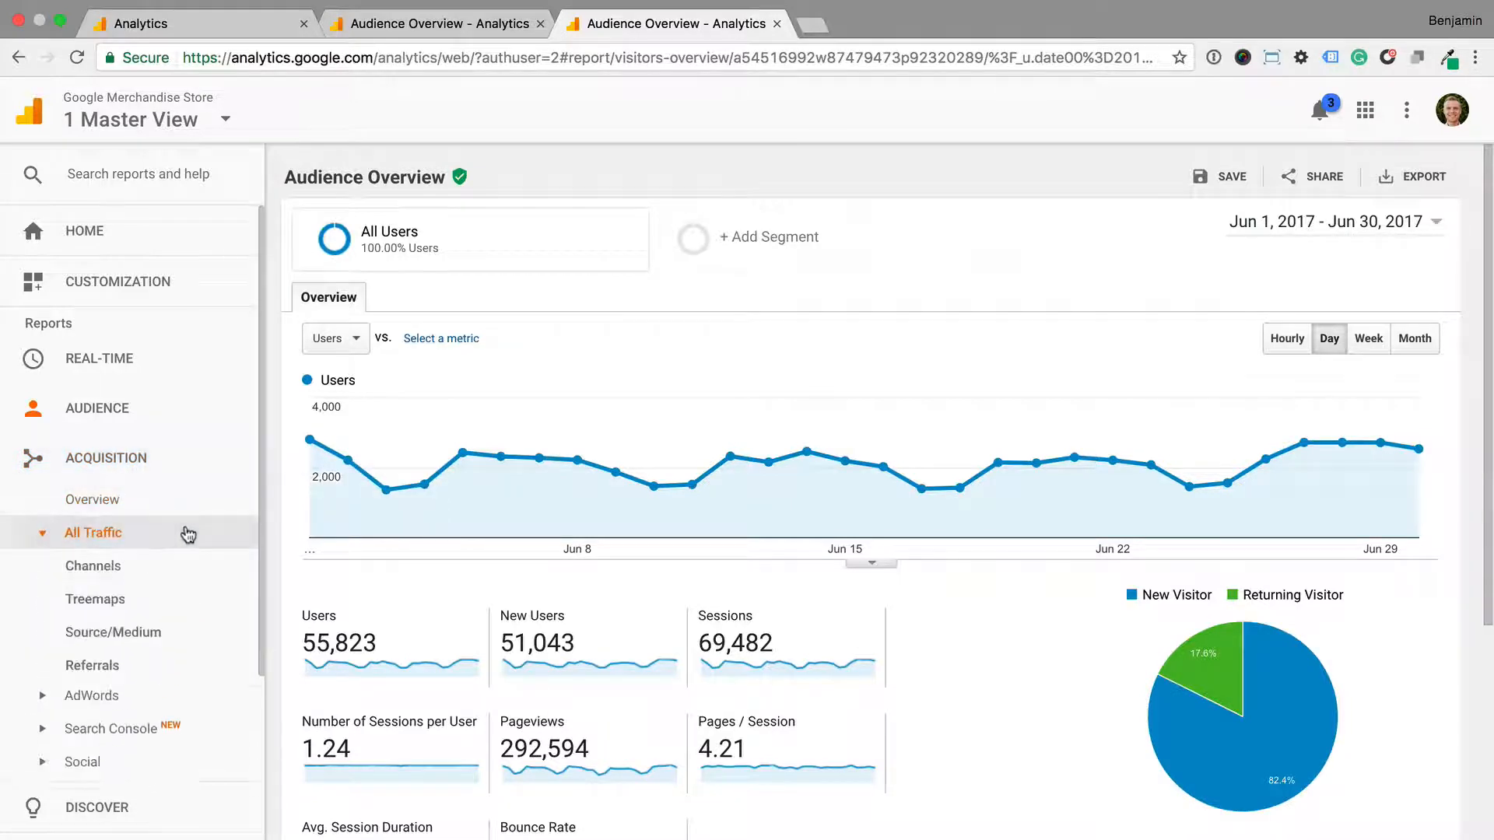
{"action": "left_click", "coordinate": [93, 565]}
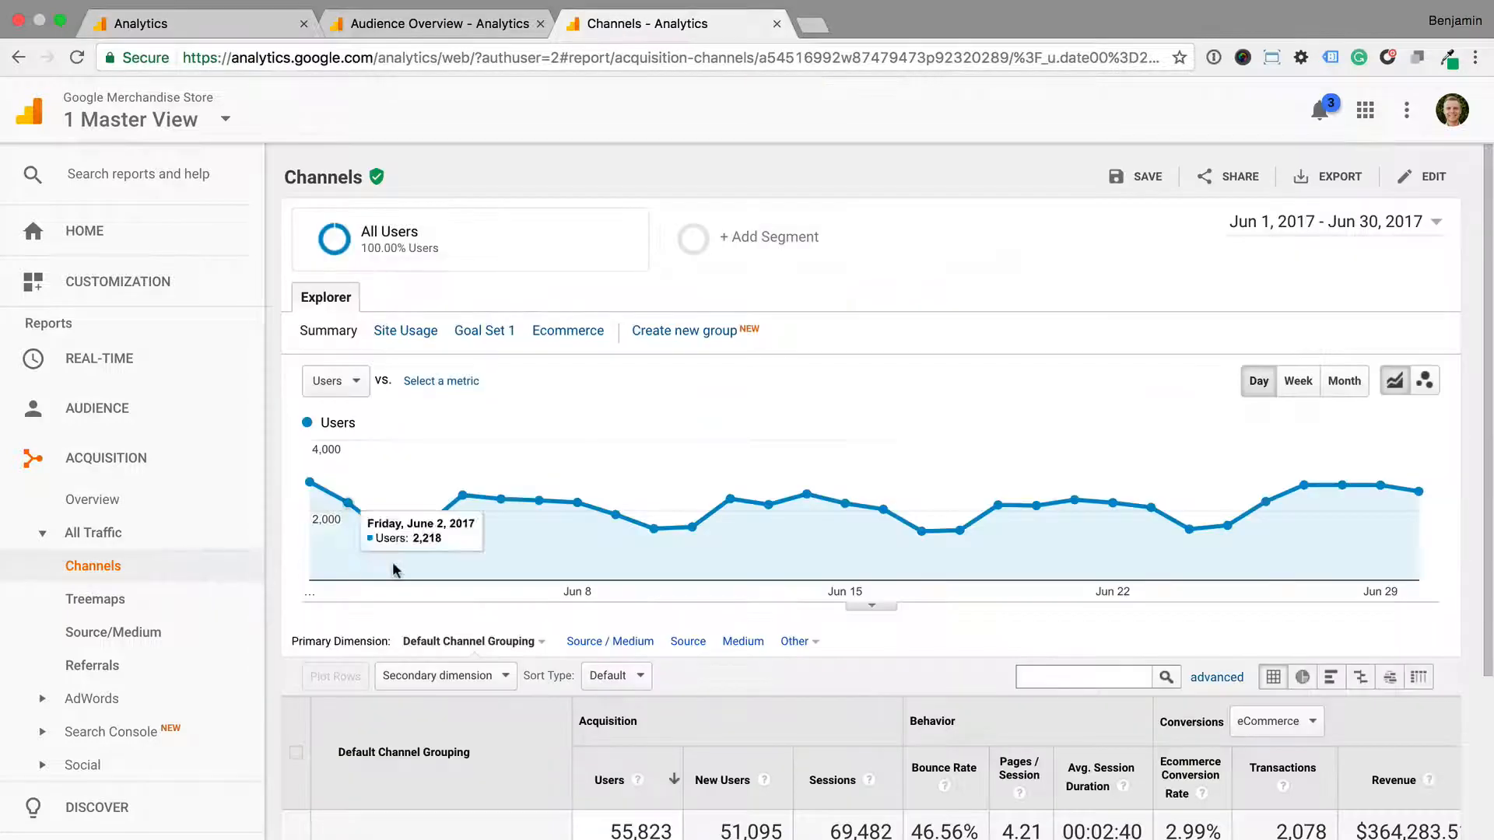
{"action": "scroll", "scroll_direction": "down", "scroll_amount": 3}
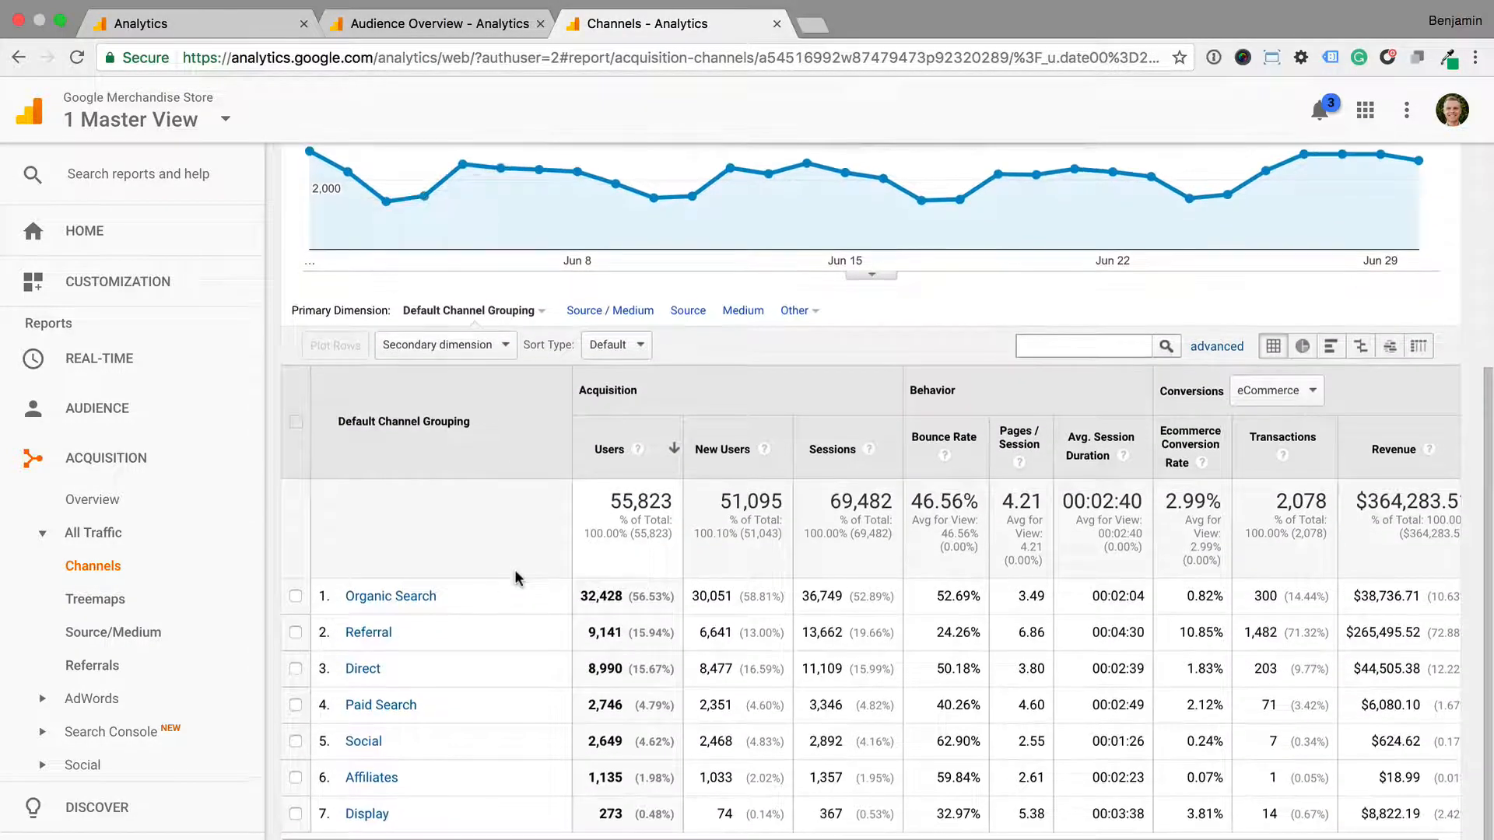
{"action": "mouse_move", "coordinate": [629, 476]}
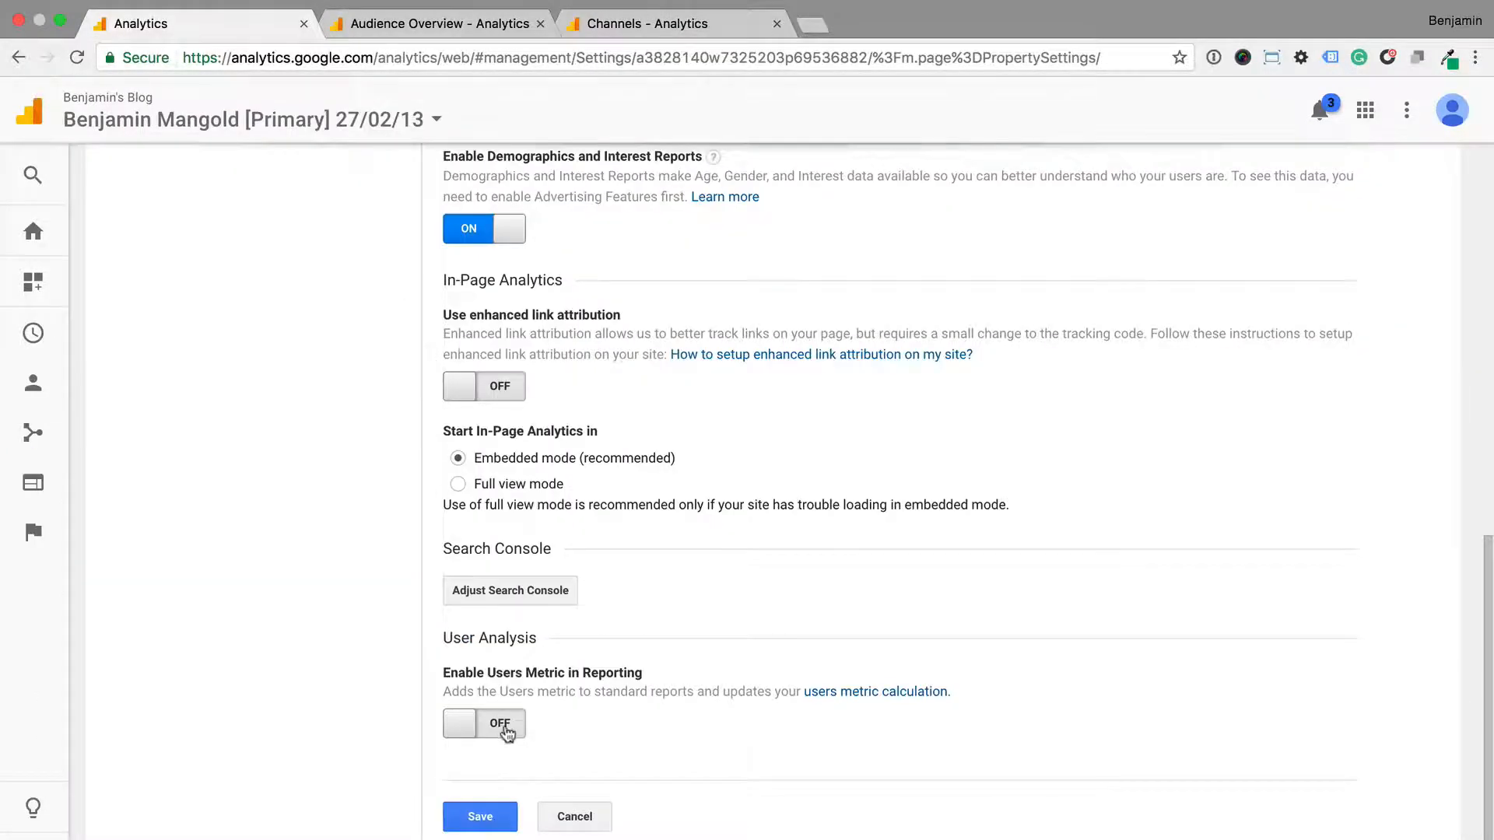
Step: Switch on 'Enable Users Metric in Reporting' in Benjamin's Blog property settings, unsaved
{"action": "left_click", "coordinate": [484, 723]}
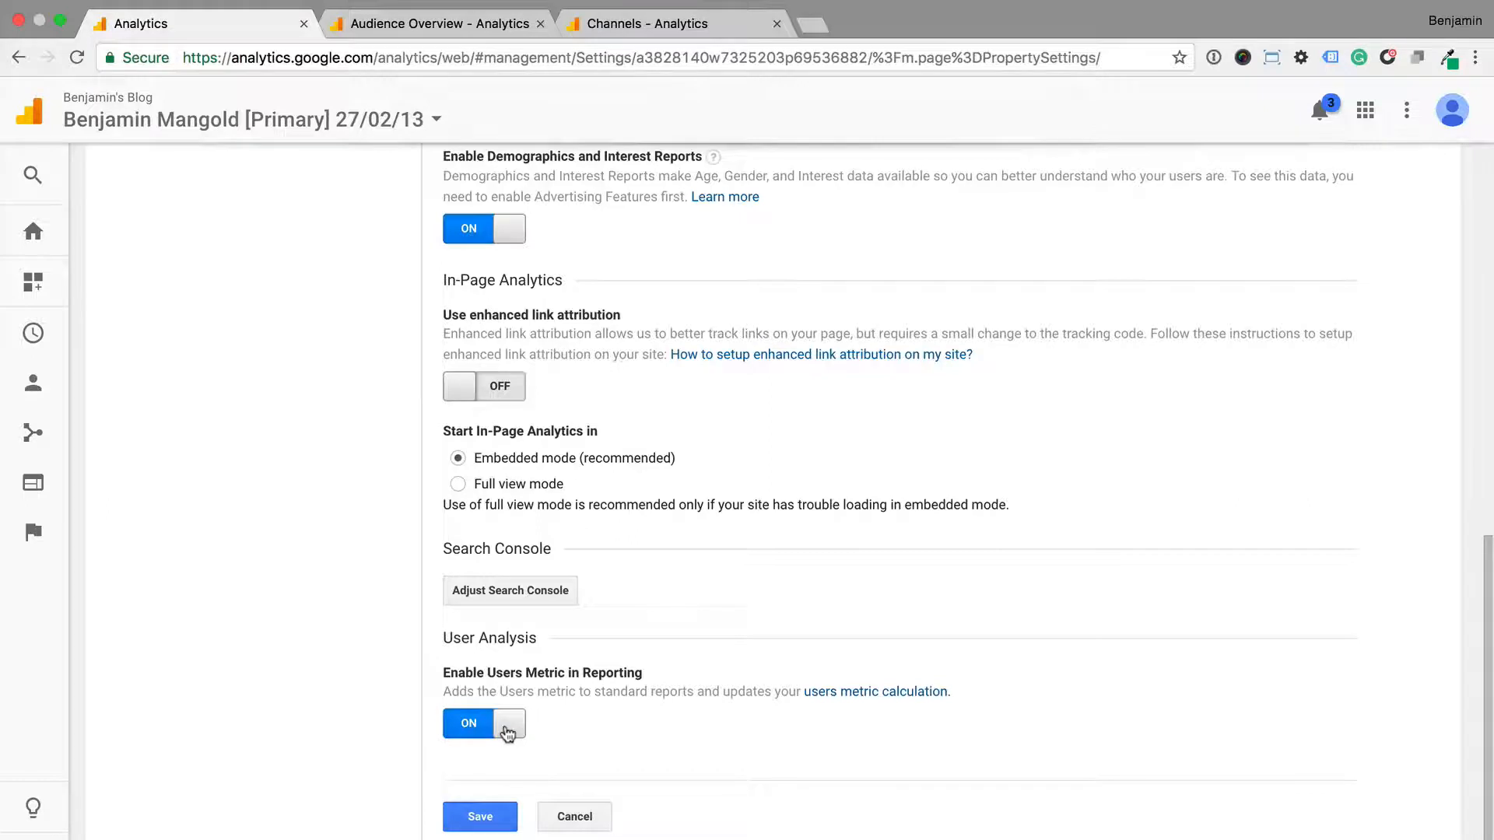